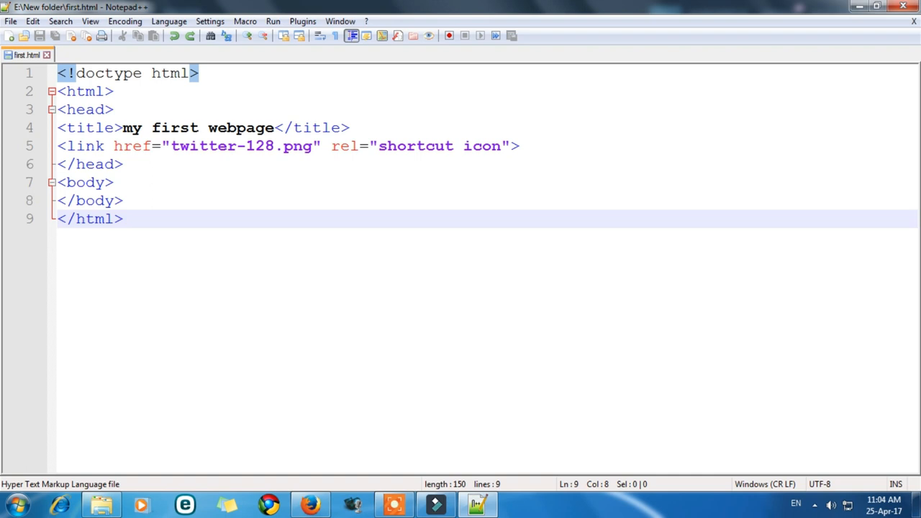
# Switch from first.html in Notepad++ to Windows Explorer showing Local Disk (E:)
pyautogui.click(122, 219)
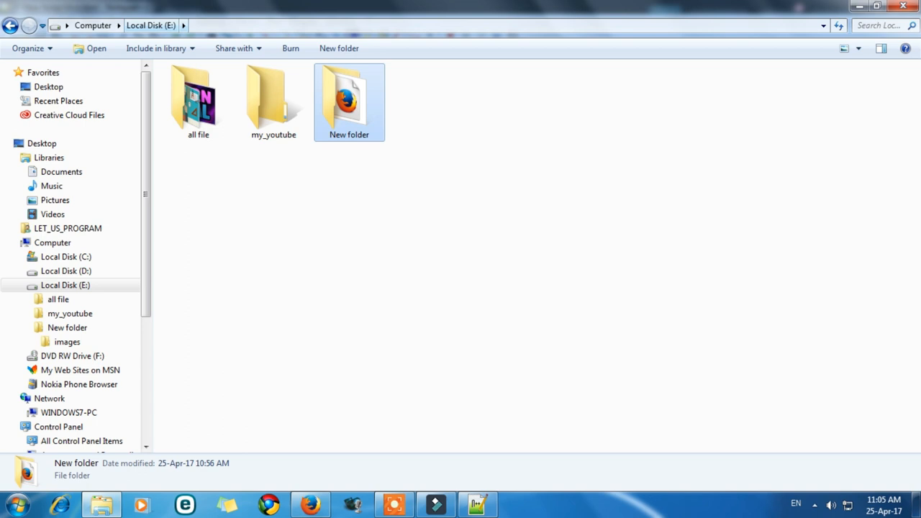
# Confirm New folder\images contains twitter-128 and you, then return to Notepad++
pyautogui.doubleClick(349, 101)
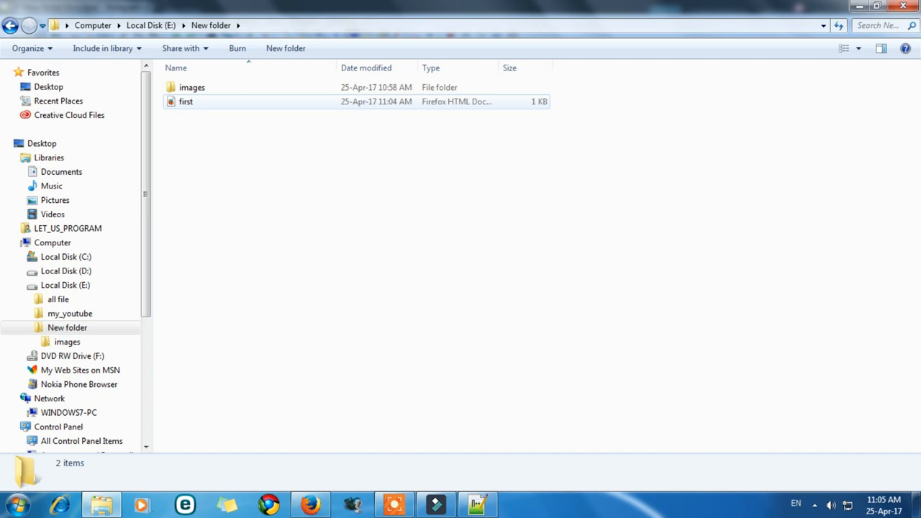
pyautogui.moveTo(192, 88)
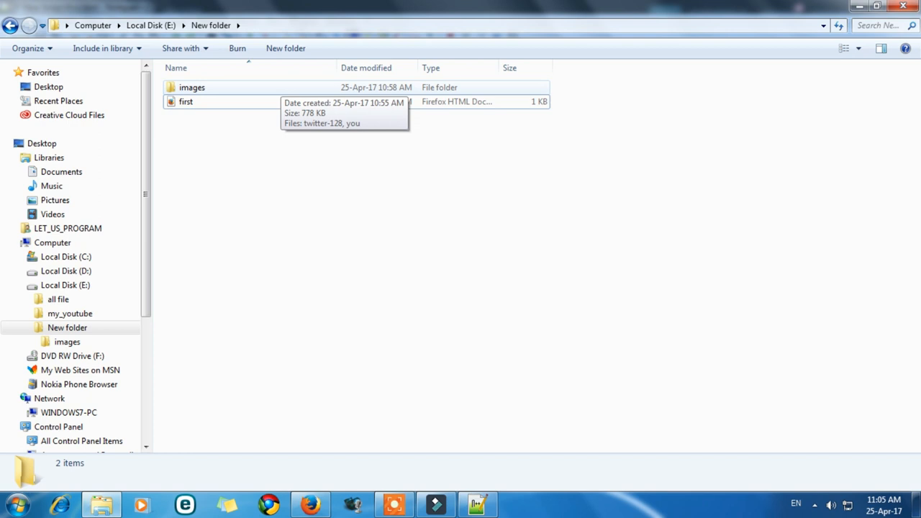
pyautogui.doubleClick(192, 87)
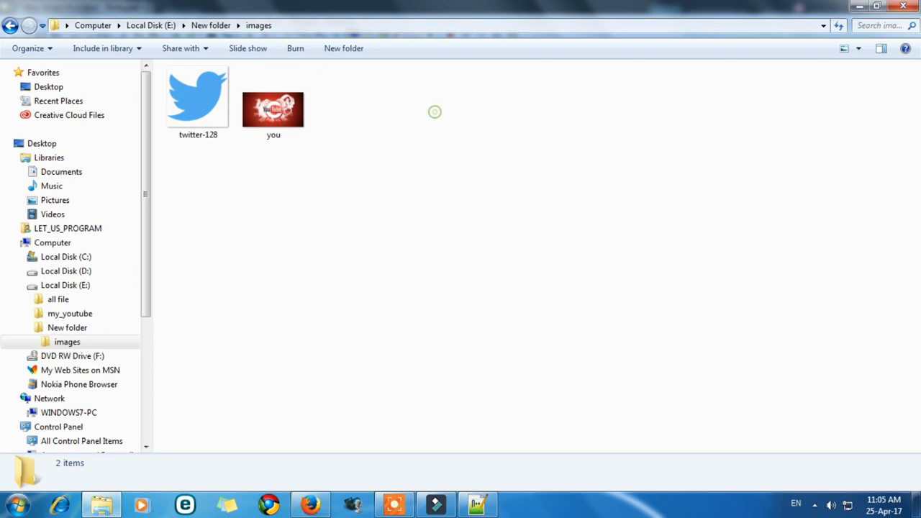
pyautogui.click(477, 503)
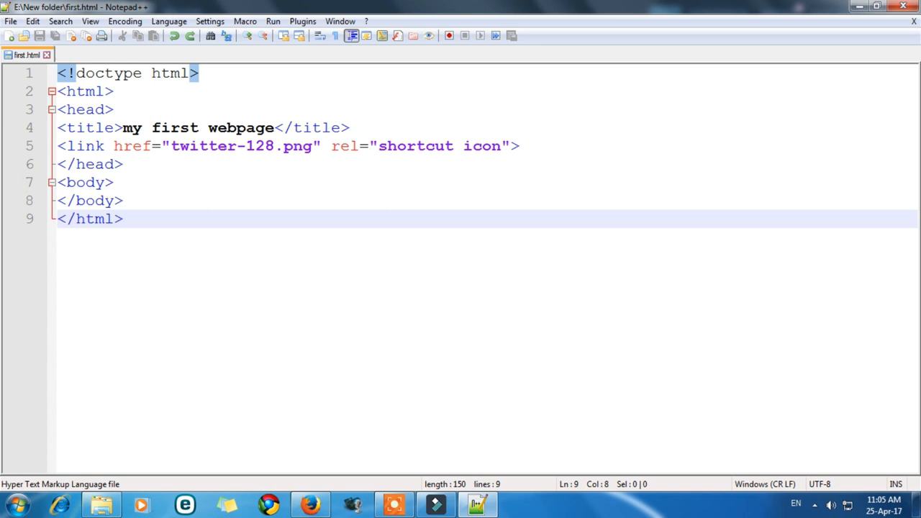
# Preview first.html in Firefox and return to Notepad++ to edit the favicon path
pyautogui.click(273, 21)
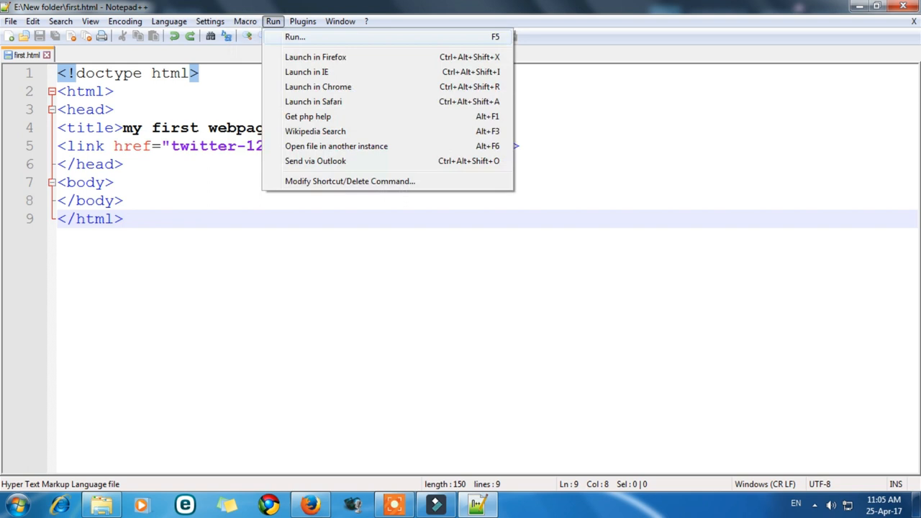
pyautogui.click(316, 57)
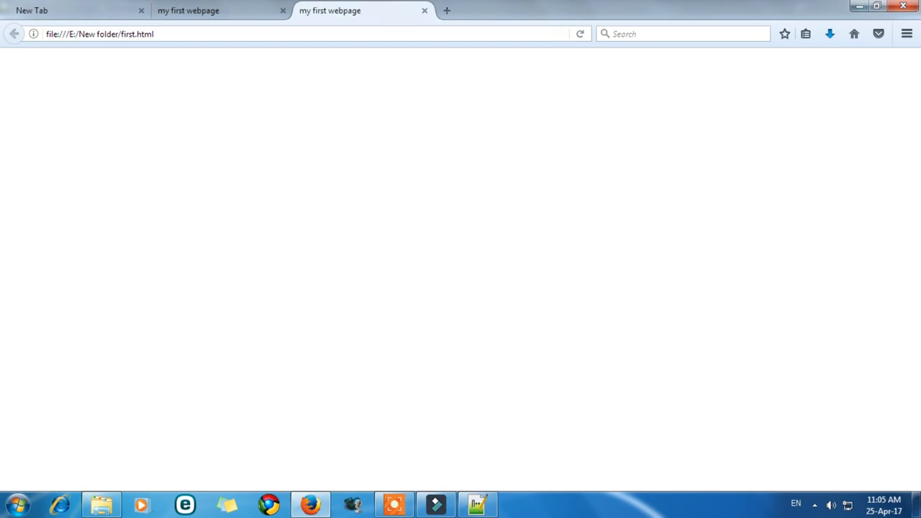
pyautogui.click(477, 503)
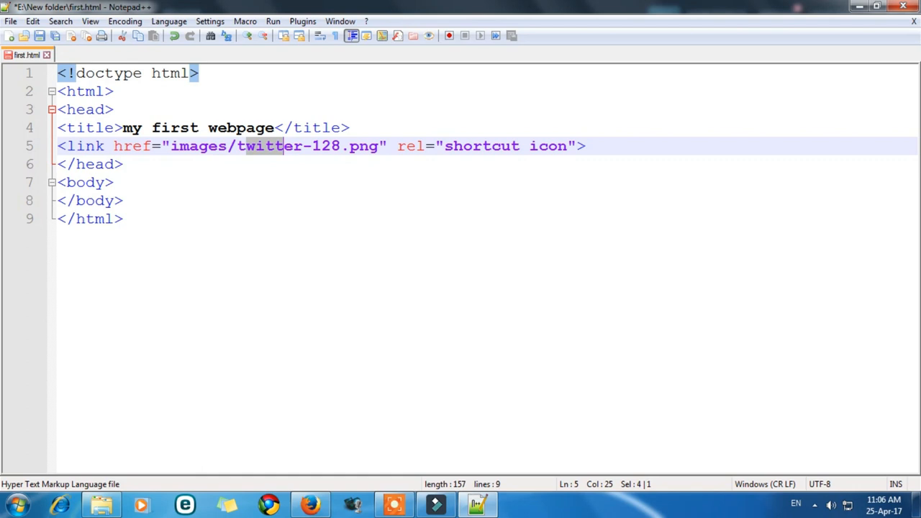
# Launch first.html with the images/twitter-128.png favicon in Firefox again
pyautogui.click(272, 21)
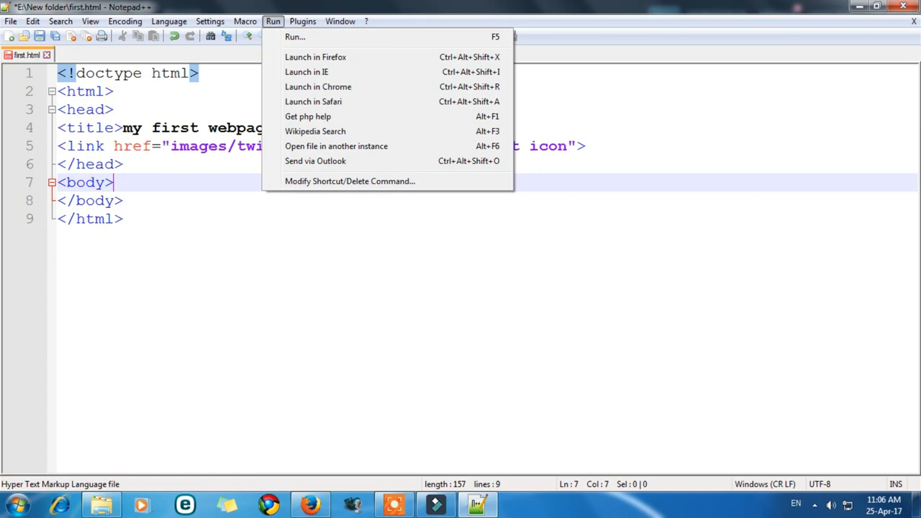
pyautogui.click(315, 57)
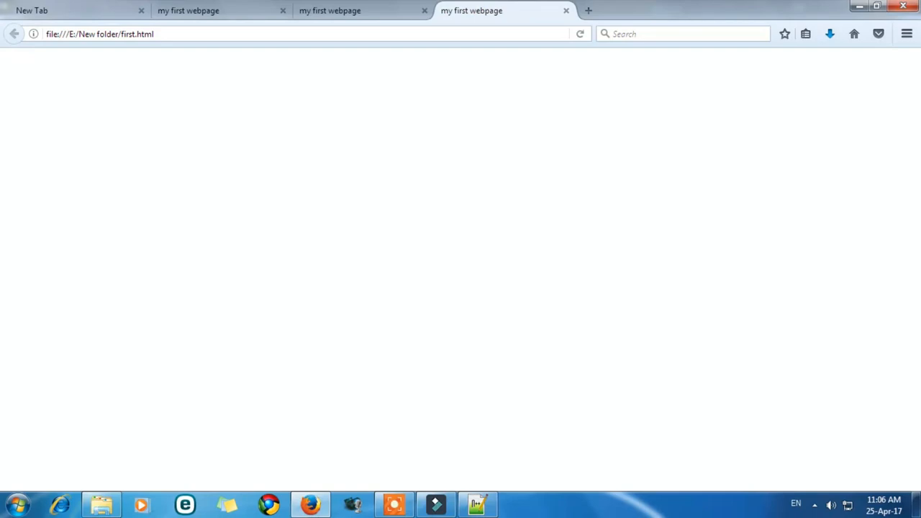
pyautogui.click(273, 20)
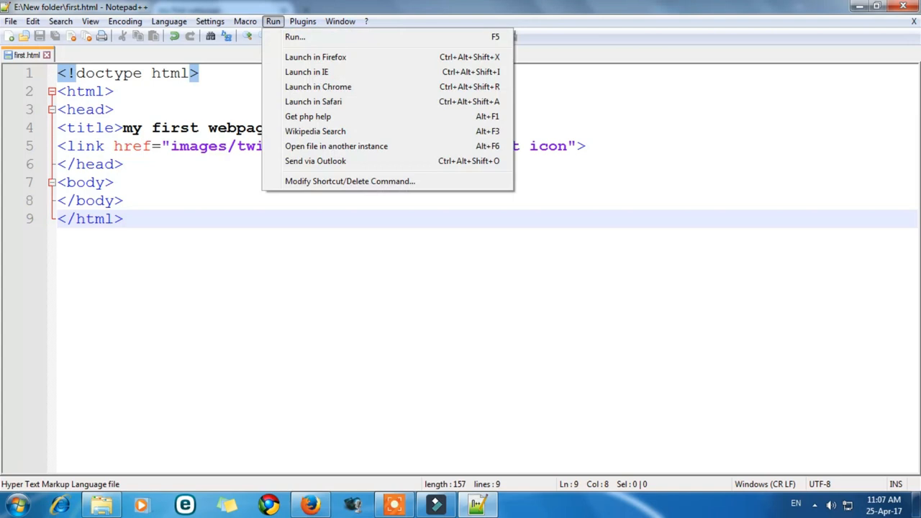
pyautogui.click(315, 56)
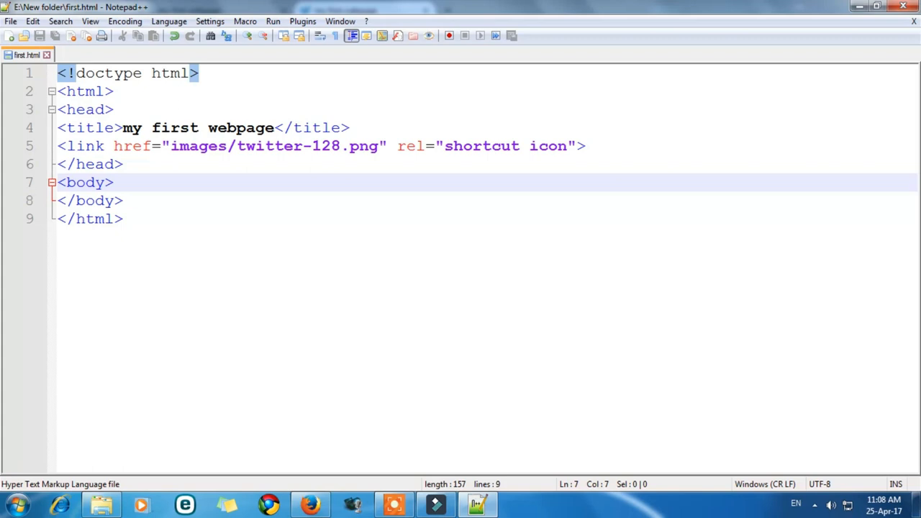
# Add a new line after <body> and begin typing an <img src tag
pyautogui.click(113, 182)
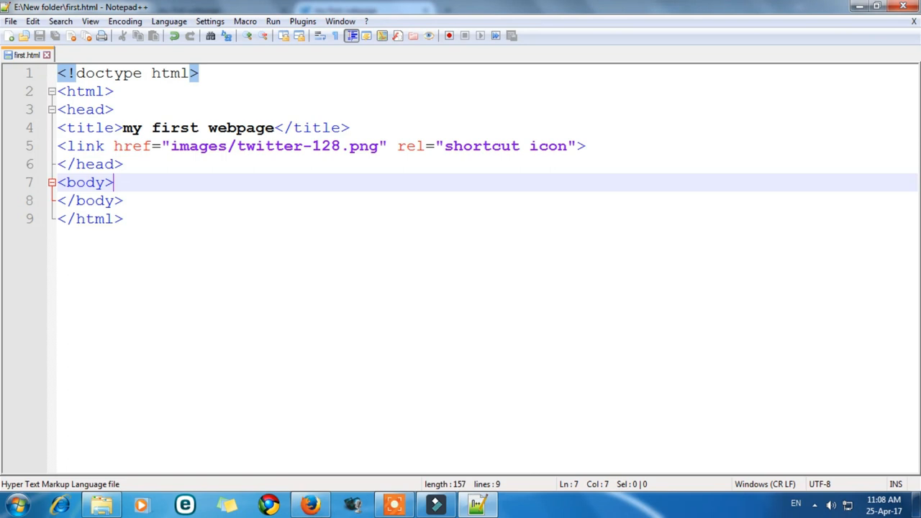
pyautogui.press('Return')
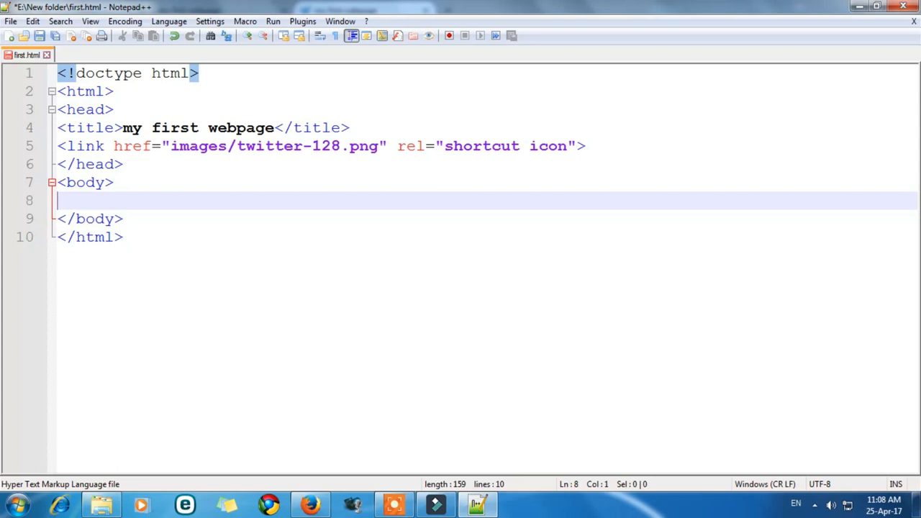
pyautogui.write('<')
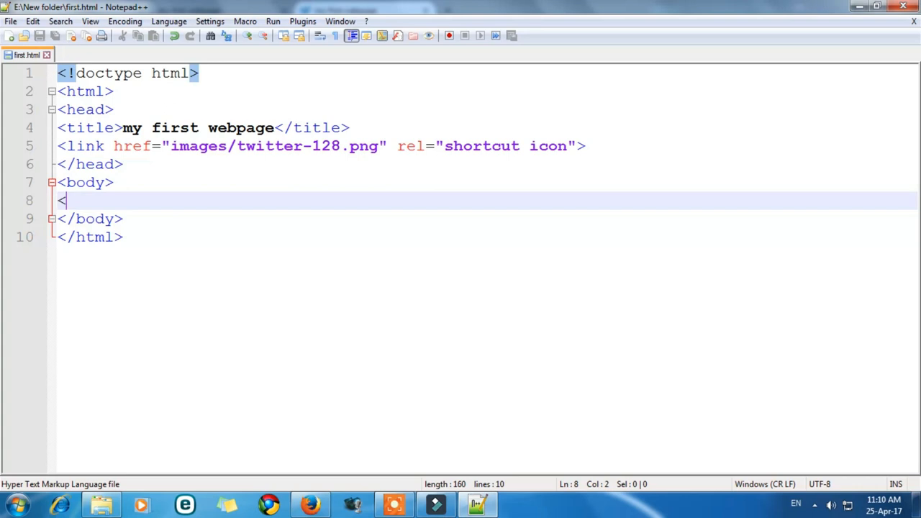
pyautogui.write('i')
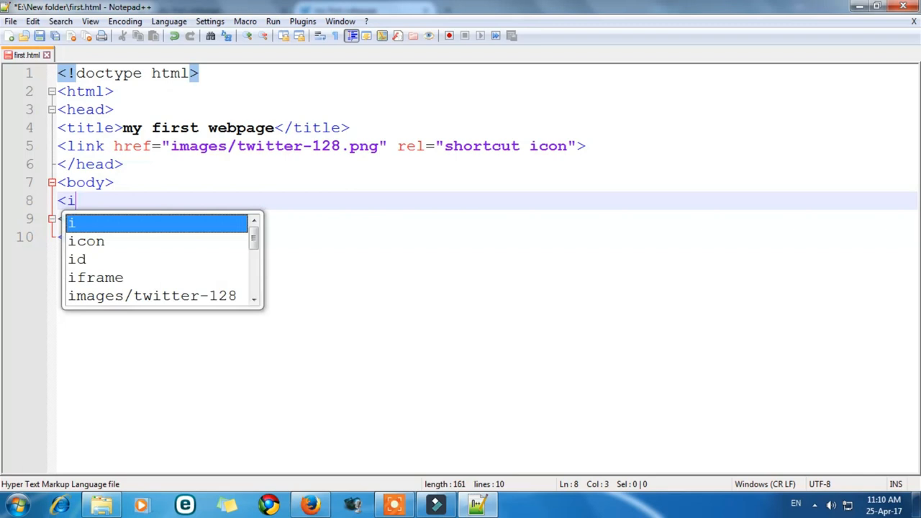
pyautogui.write('mg')
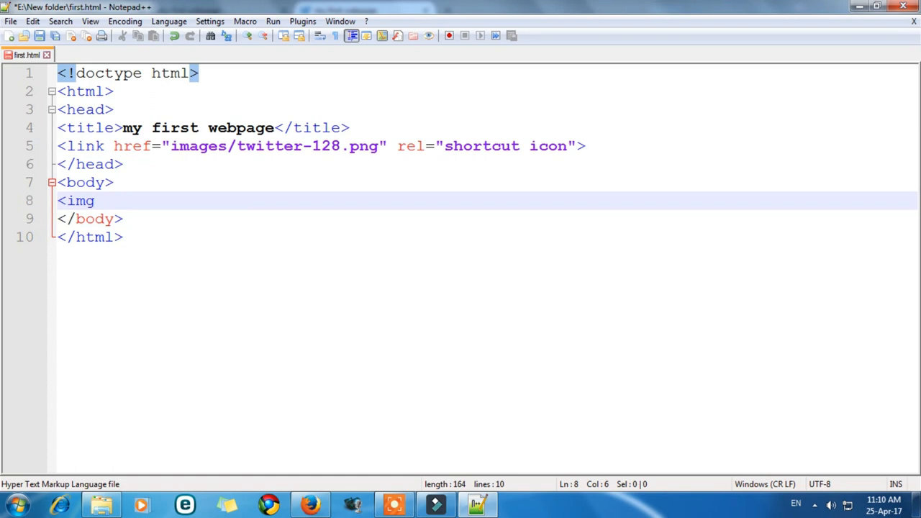
pyautogui.write('src')
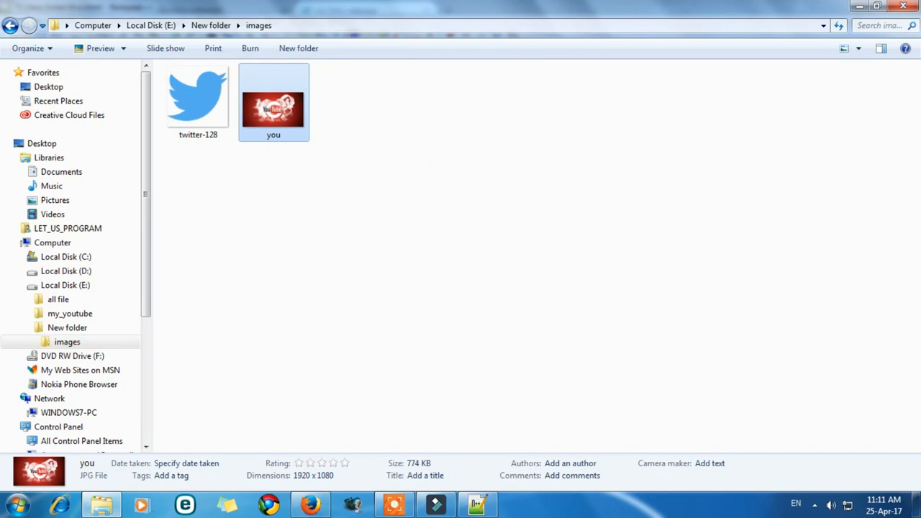
# View the you.jpg file's context options in Explorer, then return to Notepad++
pyautogui.rightClick(274, 108)
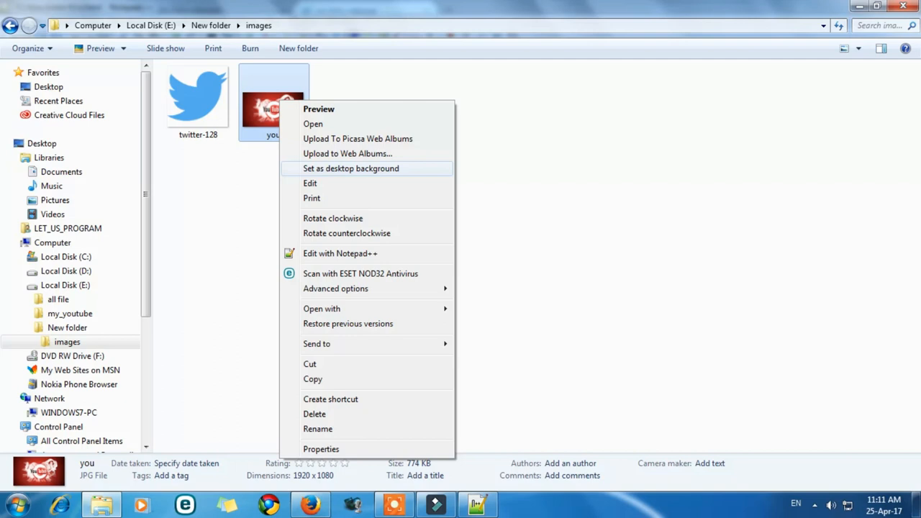
pyautogui.click(321, 449)
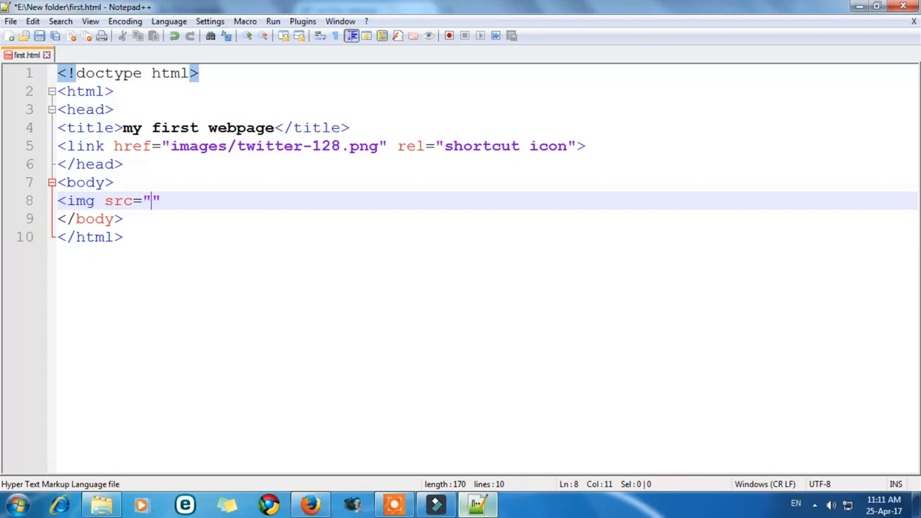
# Complete the tag as src="images/you.jpg" width="100" height="100" and close it
pyautogui.write('images/')
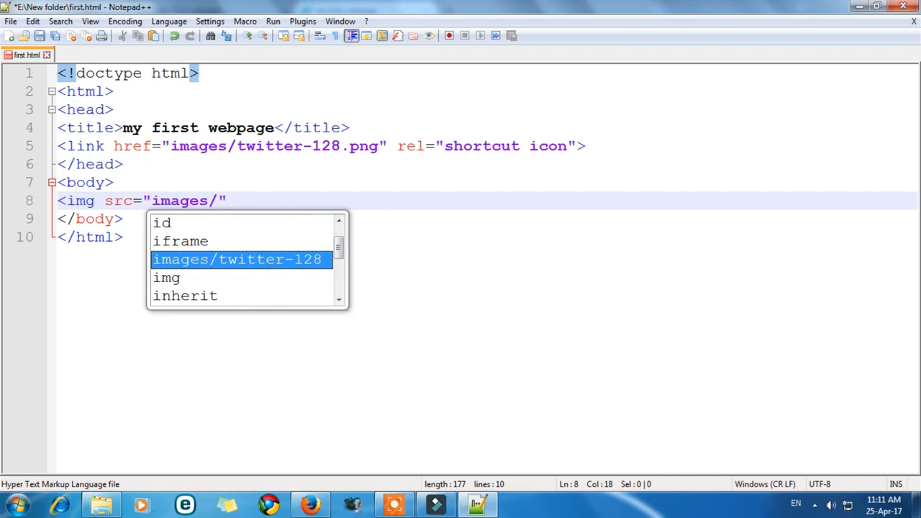
pyautogui.write('you.jpg"')
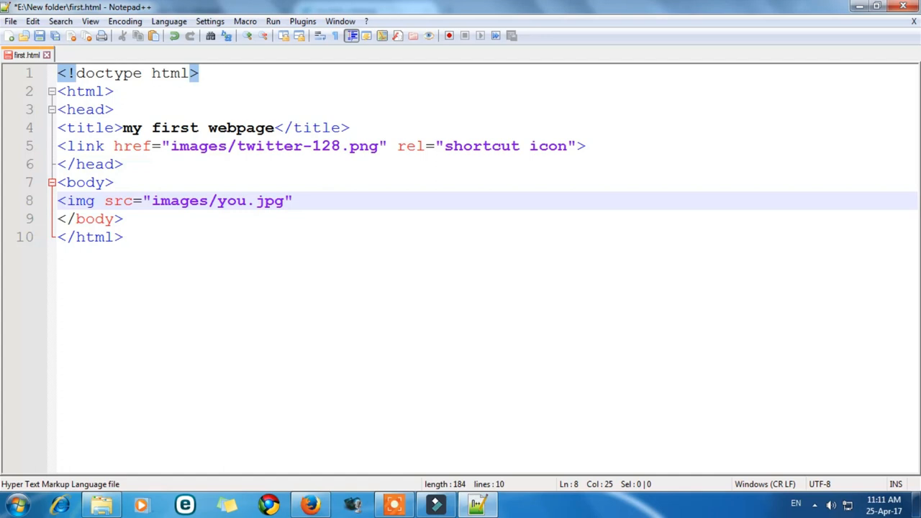
pyautogui.write('width')
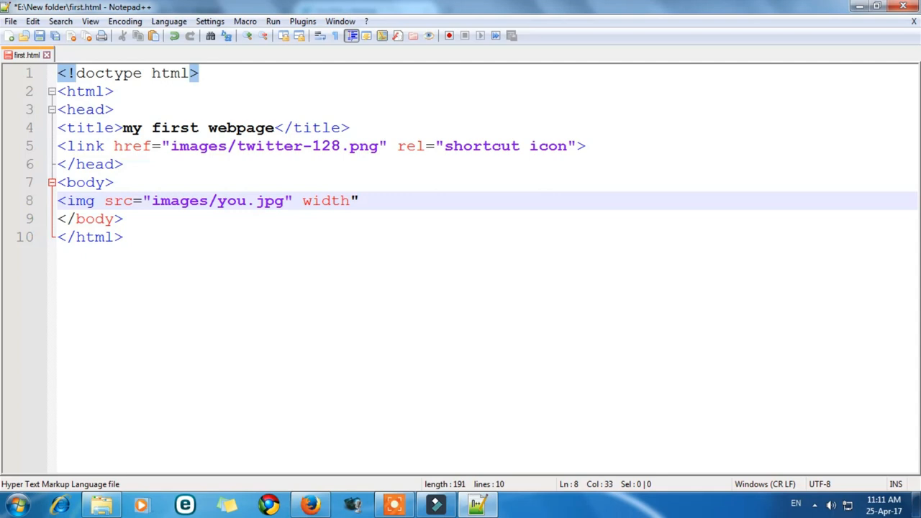
pyautogui.write('=')
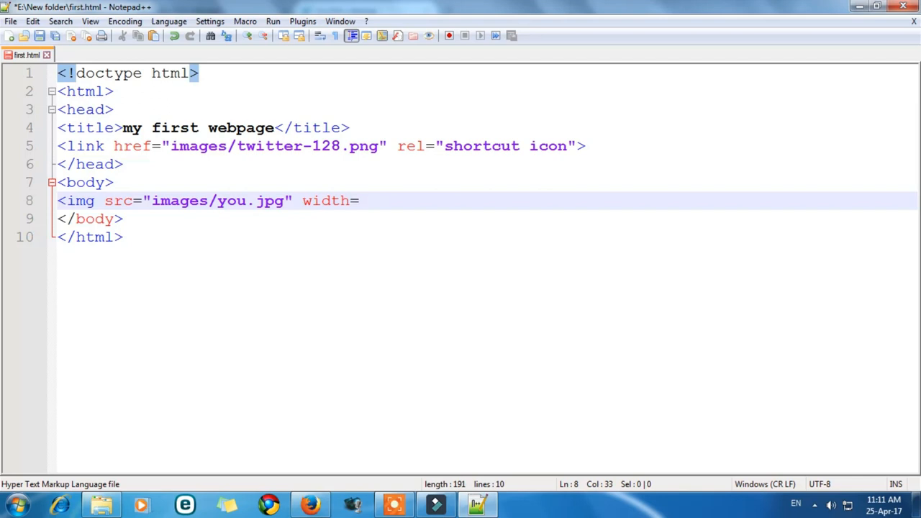
pyautogui.write('"100"')
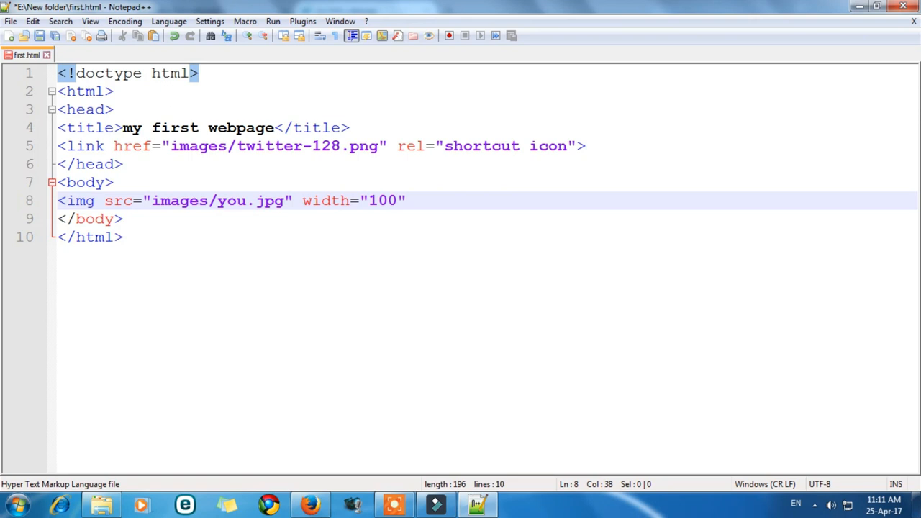
pyautogui.write('height=')
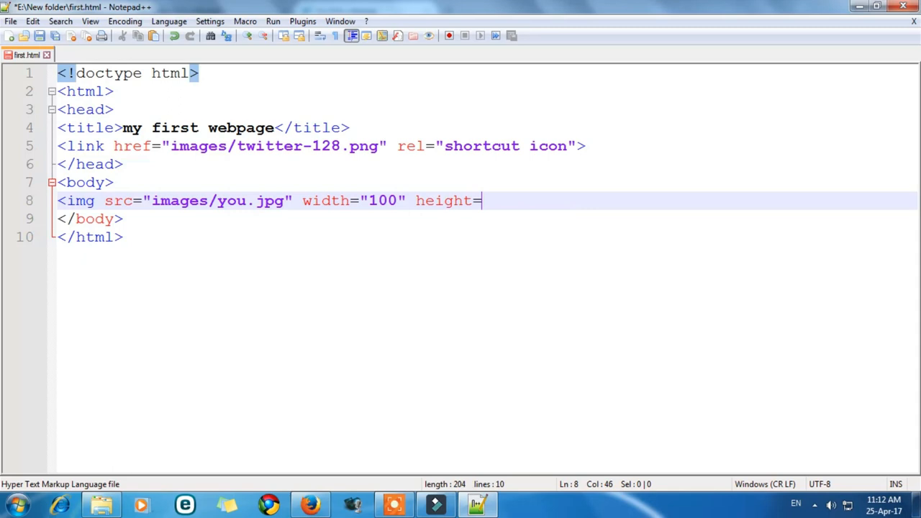
pyautogui.write('"100"')
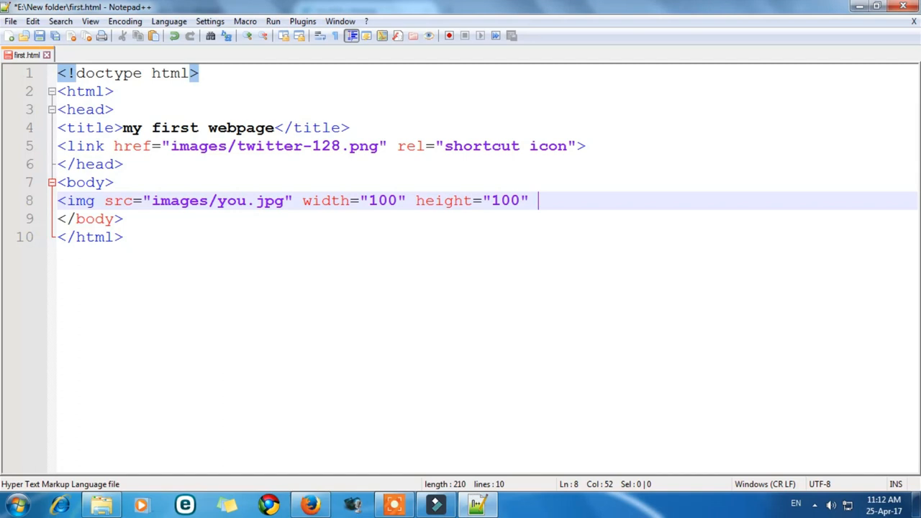
pyautogui.write('>')
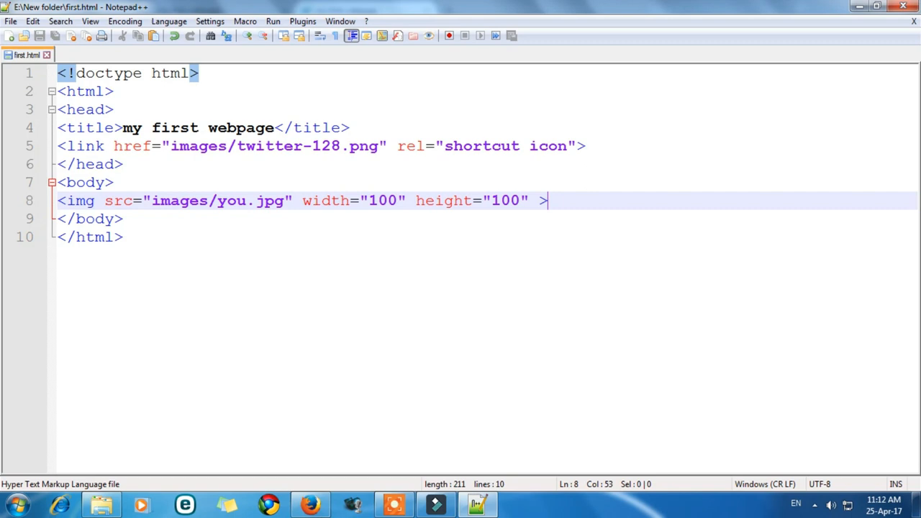
# View the 100×100 image in Firefox, then enlarge it to width 1080, height 500
pyautogui.click(273, 21)
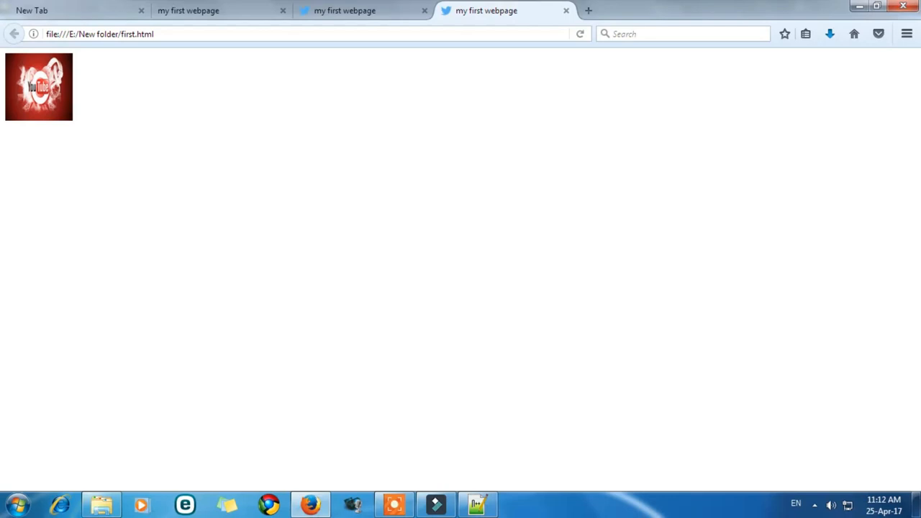
pyautogui.click(478, 504)
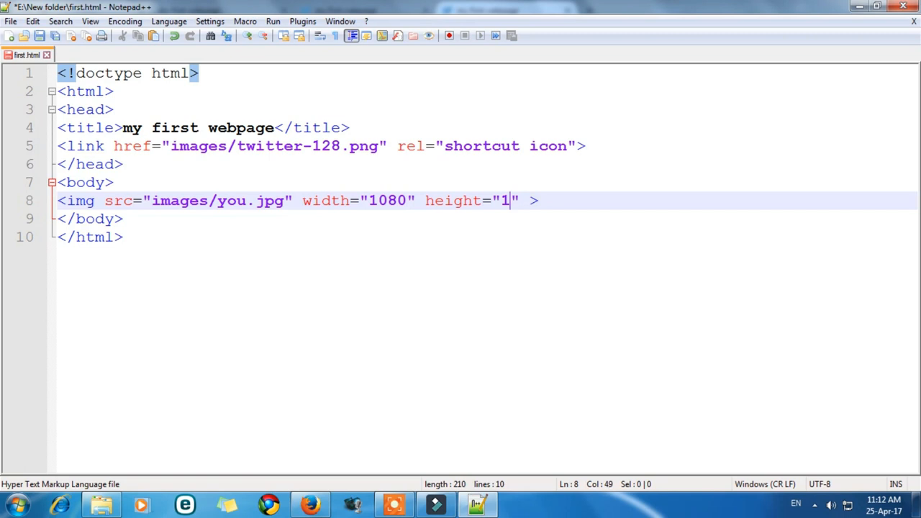
pyautogui.write('00')
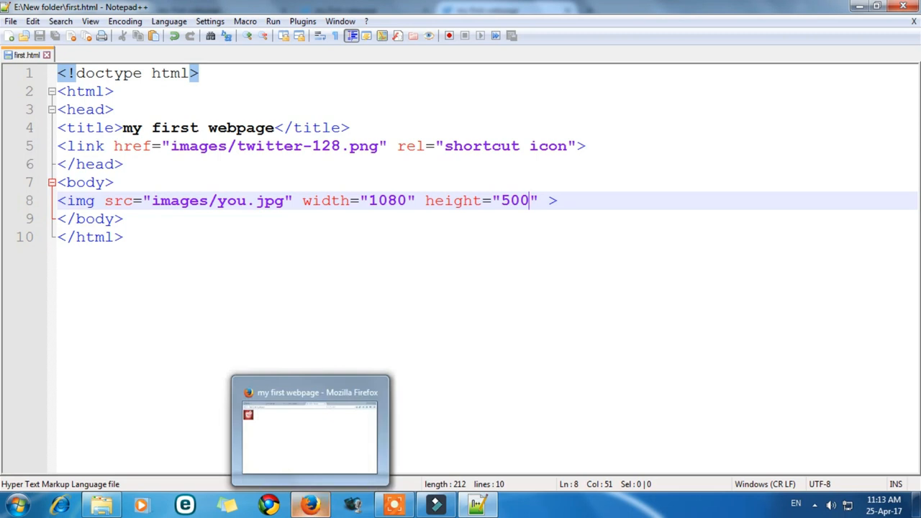